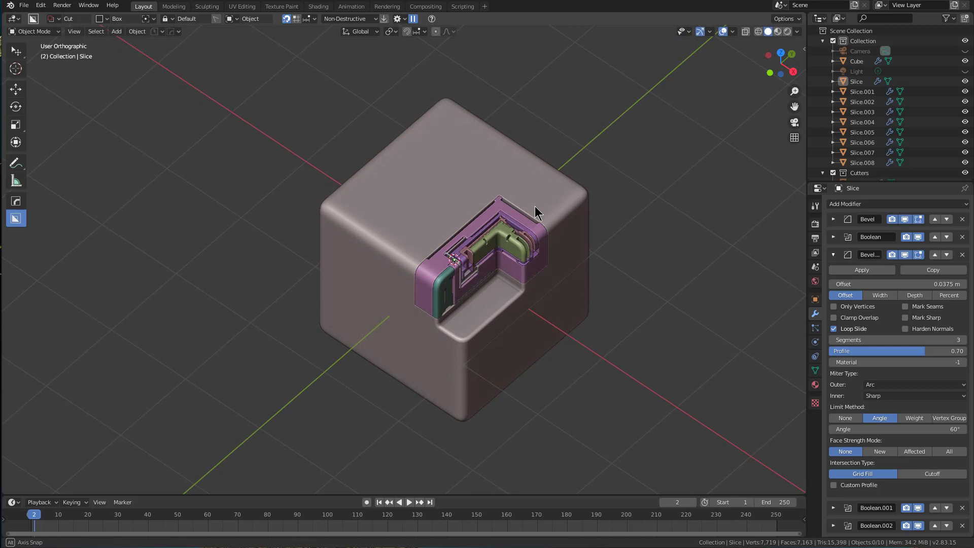
Inspect the slice pieces and select the cube together with all its slices
{"action": "scroll", "scroll_direction": "up", "scroll_amount": 3}
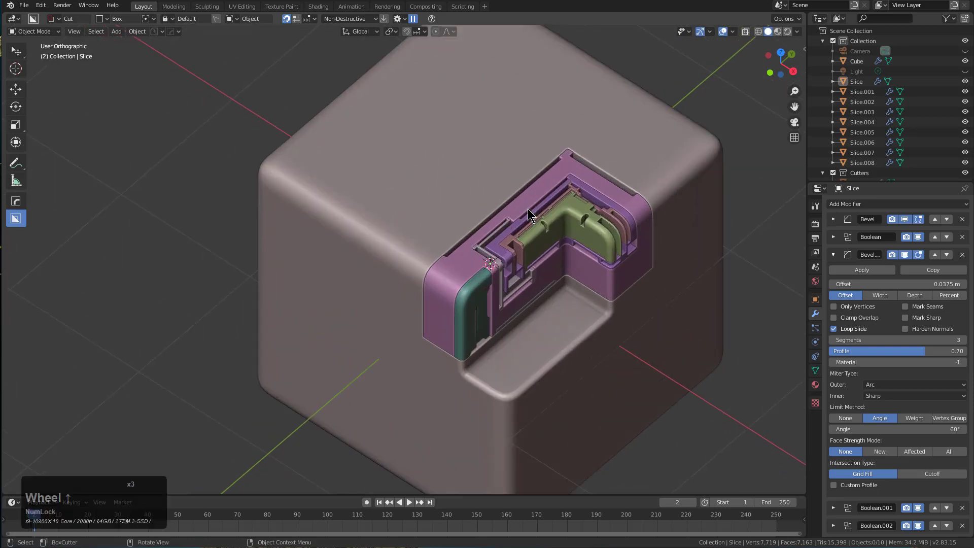
{"action": "scroll", "scroll_direction": "down", "scroll_amount": 3}
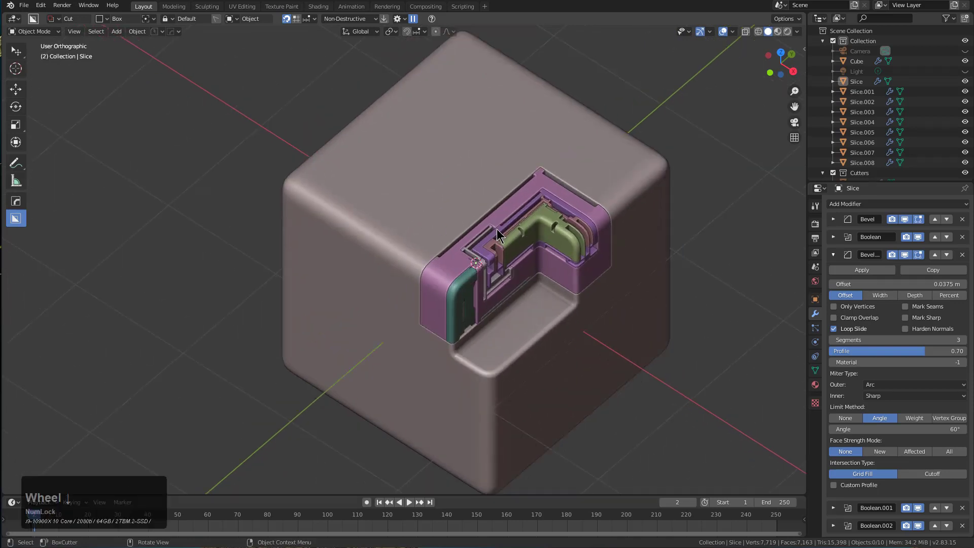
{"action": "left_click", "coordinate": [862, 122]}
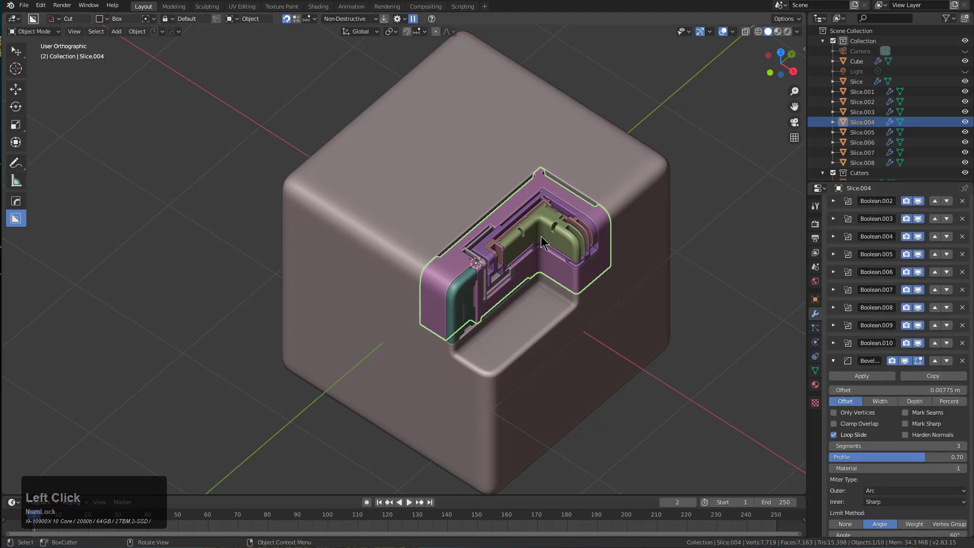
{"action": "left_click", "coordinate": [862, 132]}
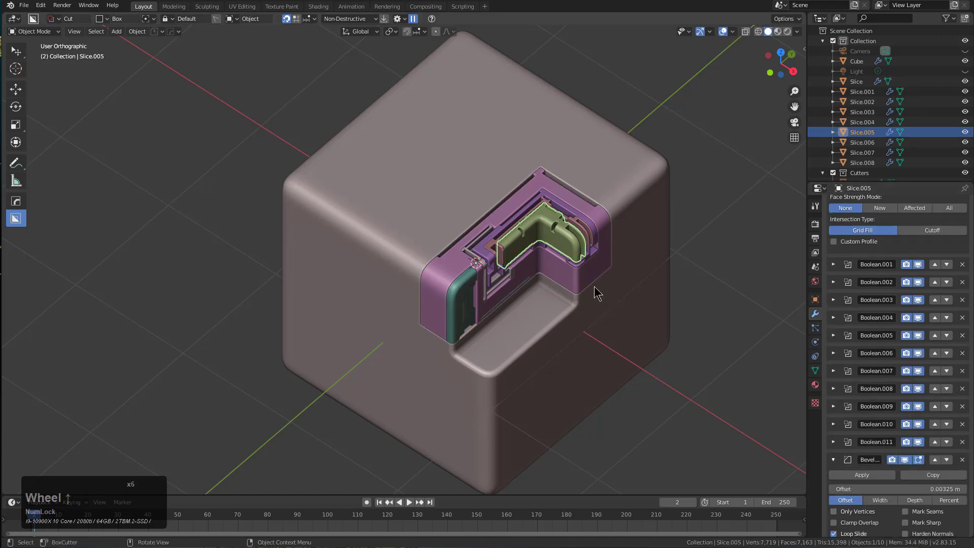
{"action": "key", "text": "a"}
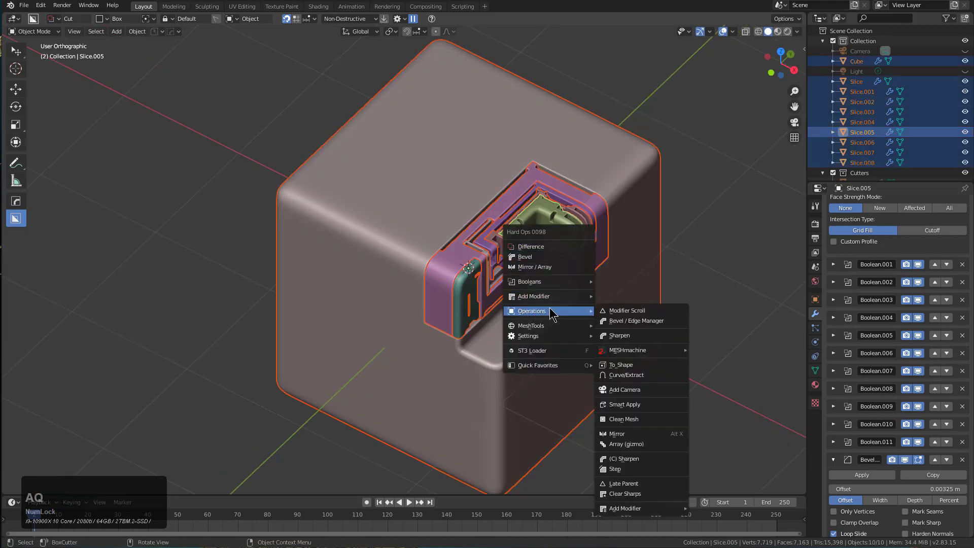
Smart Apply the booleans via Hard Ops, keeping only bevel and weighted normal modifiers
{"action": "left_click", "coordinate": [623, 404]}
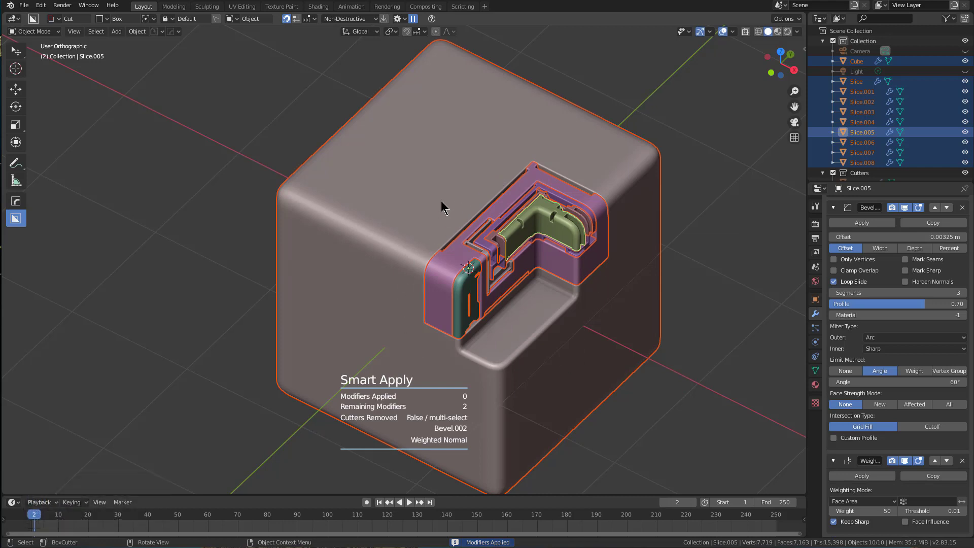
{"action": "left_click", "coordinate": [357, 234]}
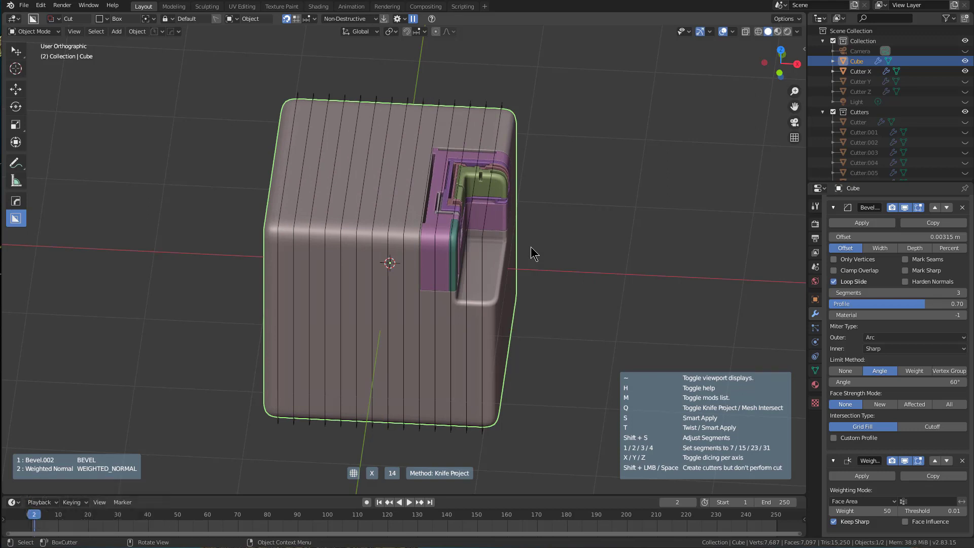
Twist the 14-segment diced cube into a radial ring array
{"action": "key", "text": "t"}
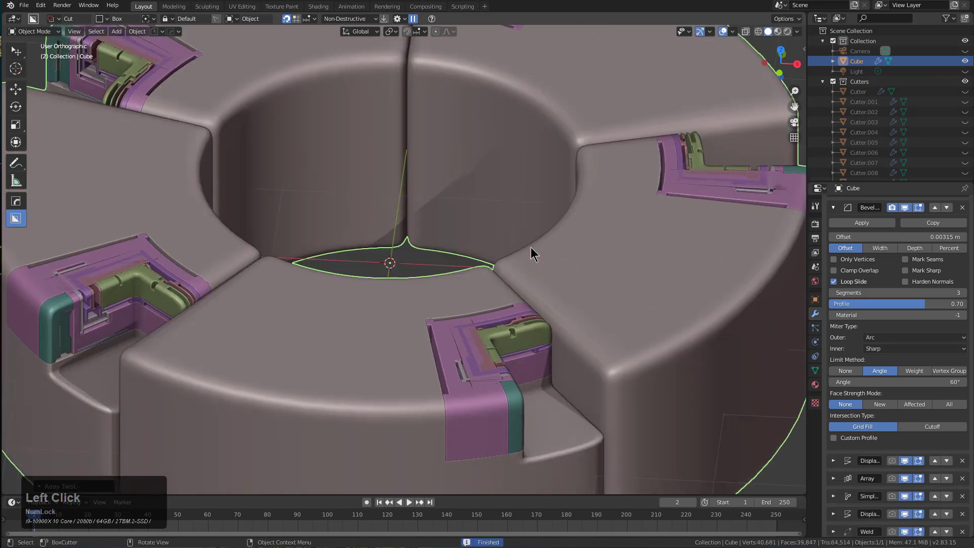
Zoom around the ring while undoing back to the single beveled cube
{"action": "scroll", "scroll_direction": "up", "scroll_amount": 3}
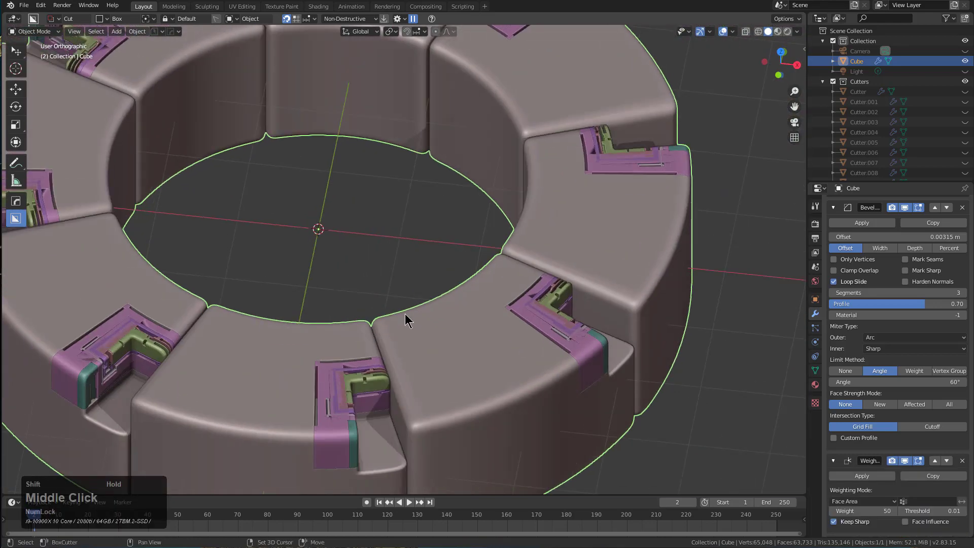
{"action": "scroll", "scroll_direction": "up", "scroll_amount": 3}
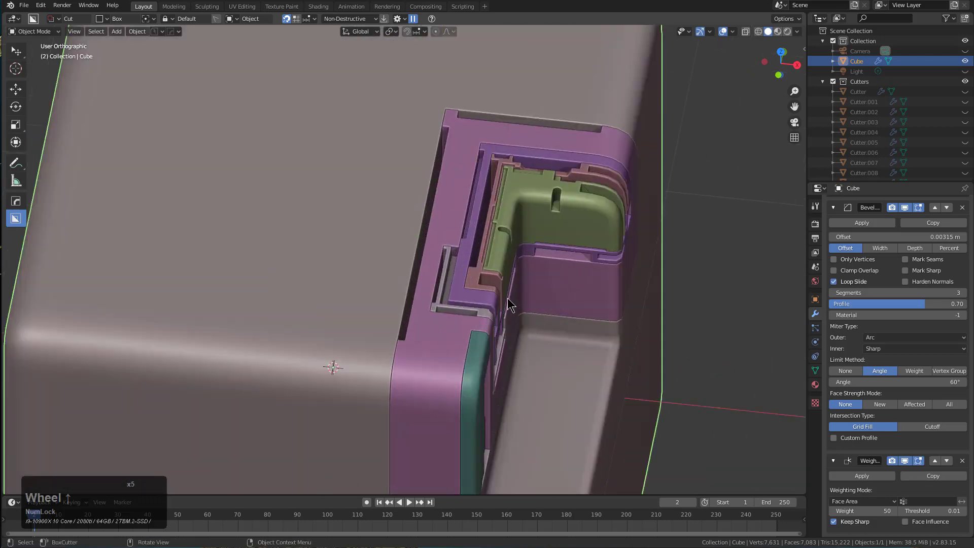
{"action": "scroll", "scroll_direction": "down", "scroll_amount": 3}
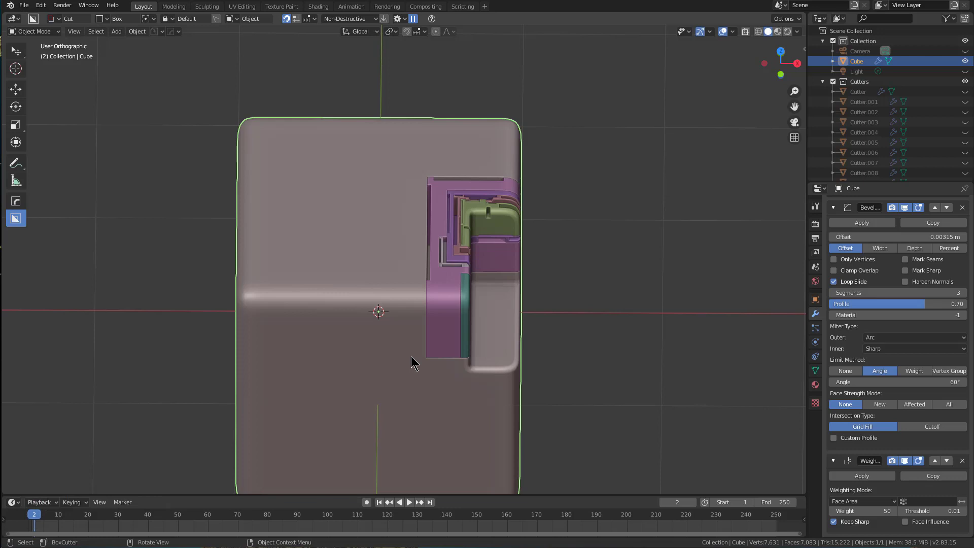
Zoom out to inspect the reverted single-panel cube
{"action": "scroll", "scroll_direction": "down", "scroll_amount": 3}
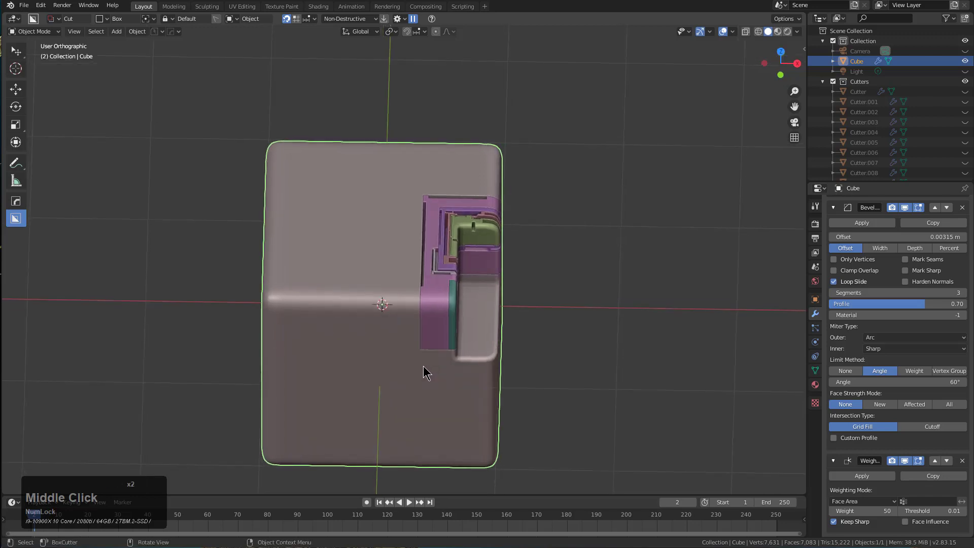
{"action": "mouse_move", "coordinate": [520, 381]}
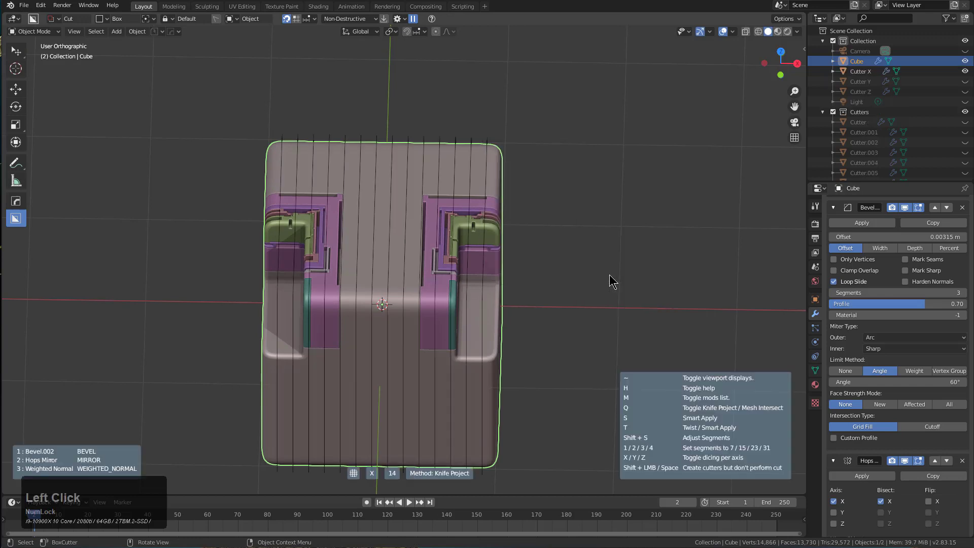
Set the dice to 11 segments with Mesh Intersect and To_Twist True
{"action": "scroll", "scroll_direction": "down", "scroll_amount": 3}
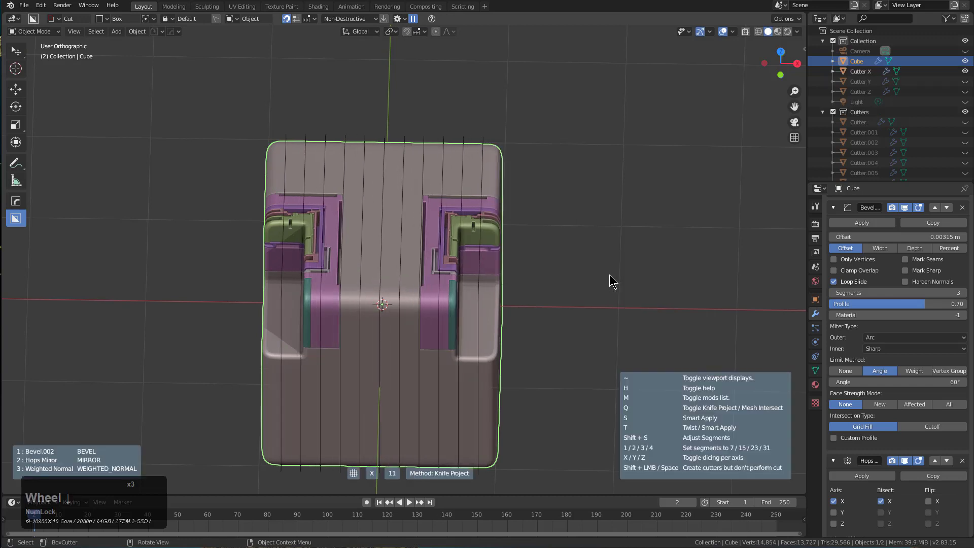
{"action": "key", "text": "q"}
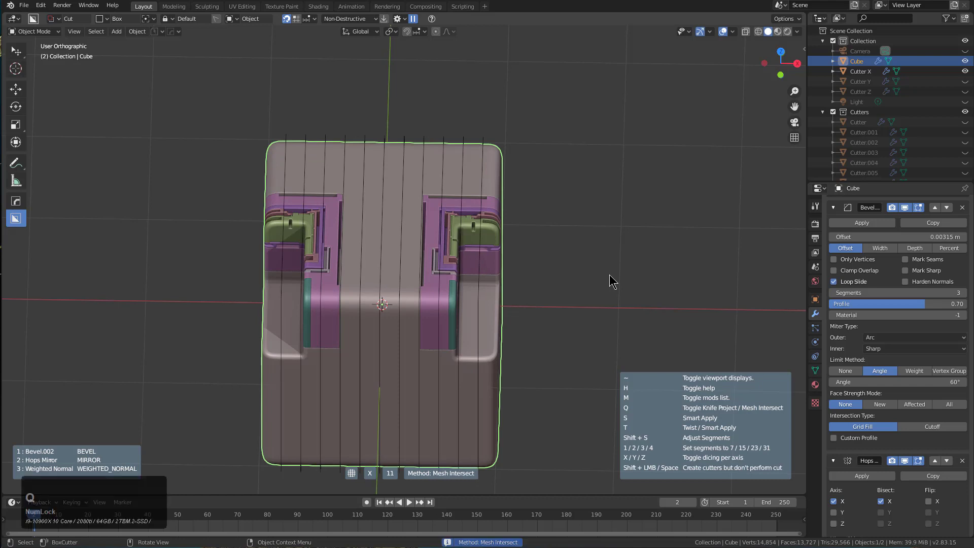
{"action": "key", "text": "q"}
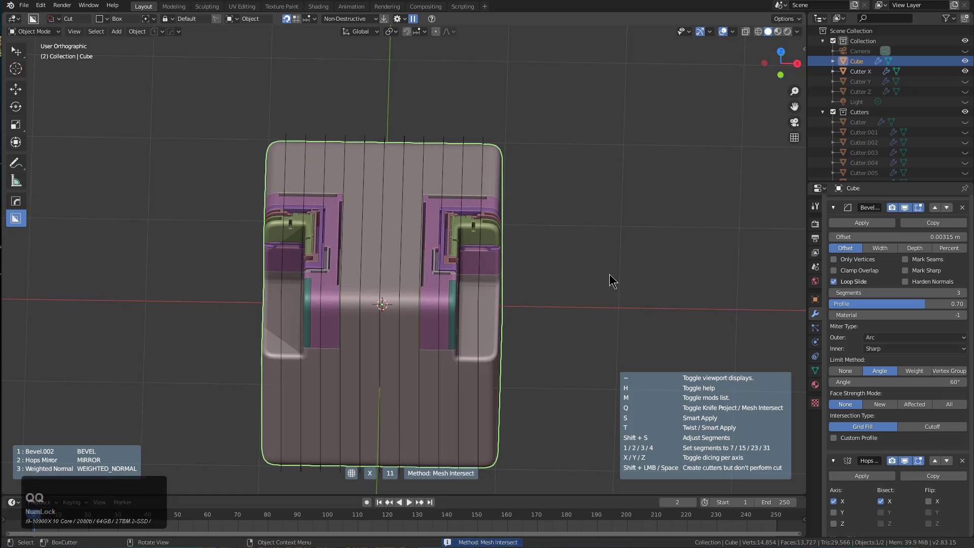
{"action": "key", "text": "t"}
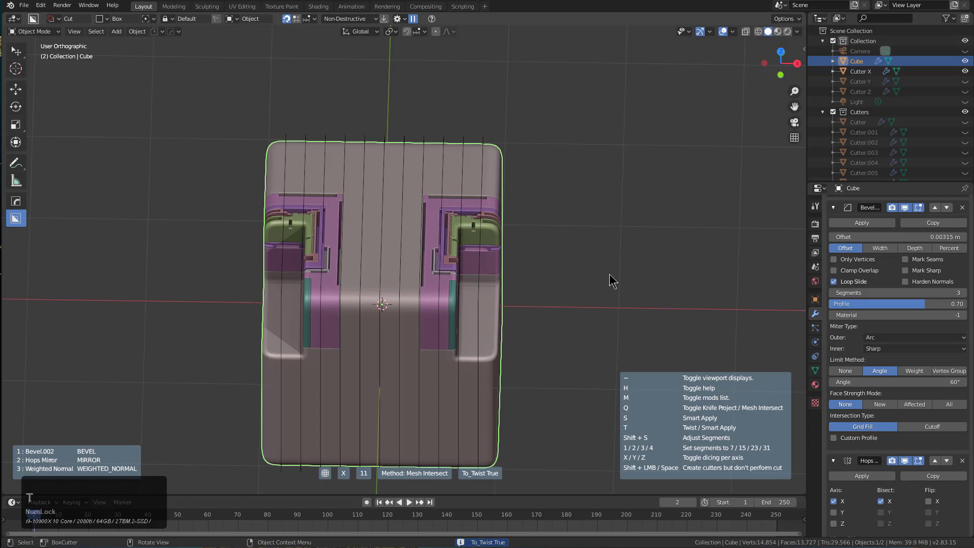
{"action": "scroll", "scroll_direction": "down", "scroll_amount": 3}
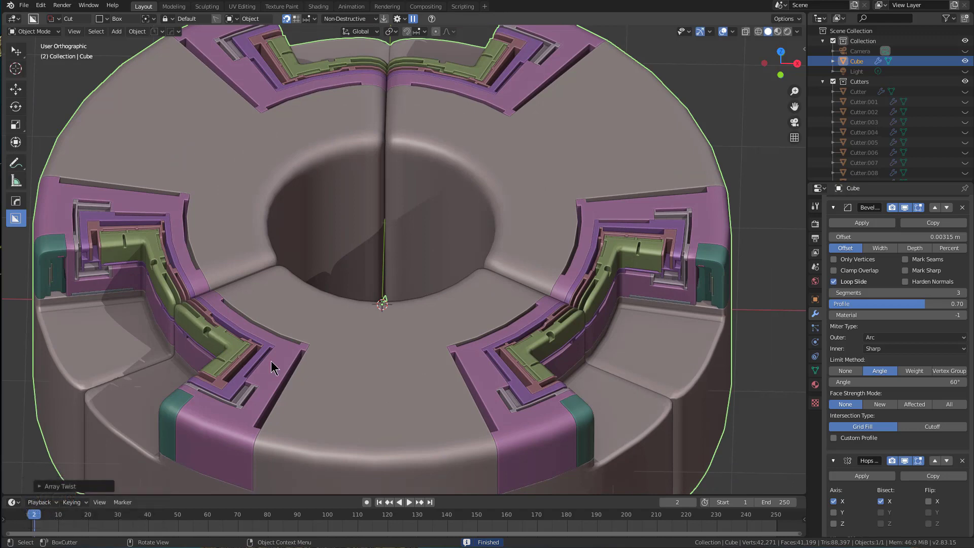
{"action": "mouse_move", "coordinate": [680, 224]}
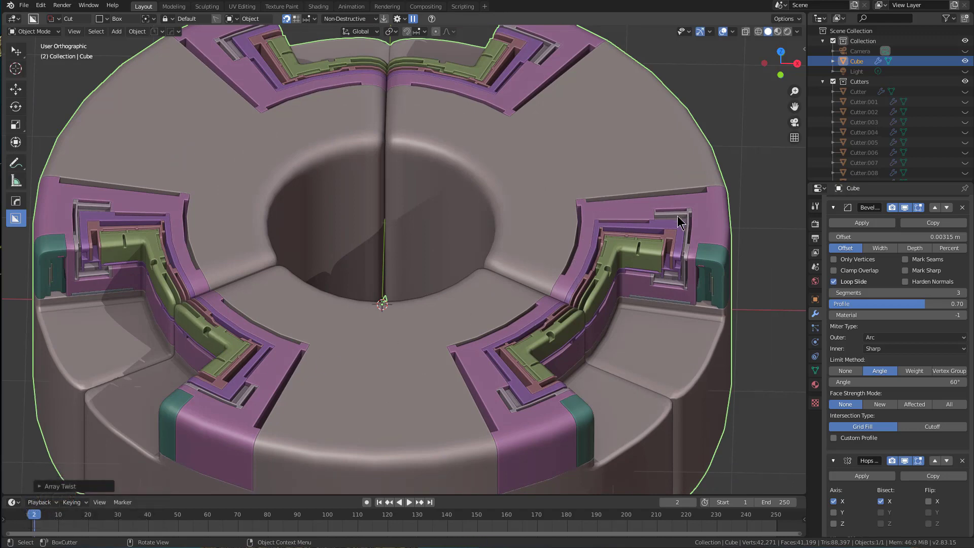
{"action": "mouse_move", "coordinate": [541, 404]}
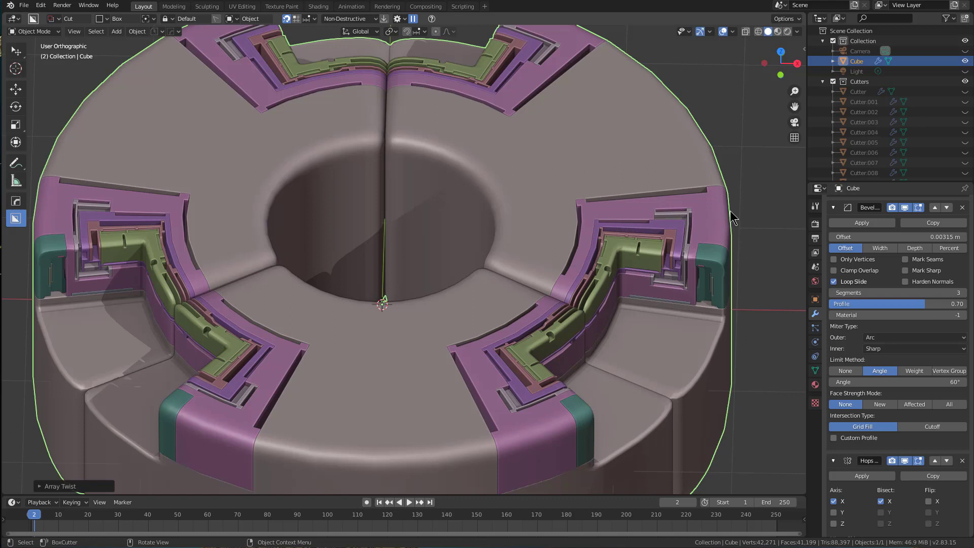
{"action": "mouse_move", "coordinate": [468, 298]}
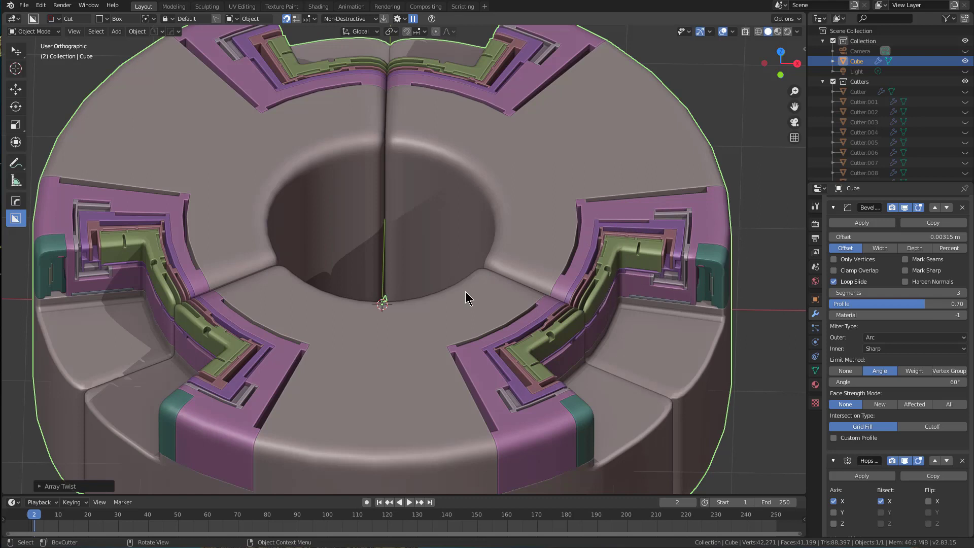
{"action": "mouse_move", "coordinate": [557, 268]}
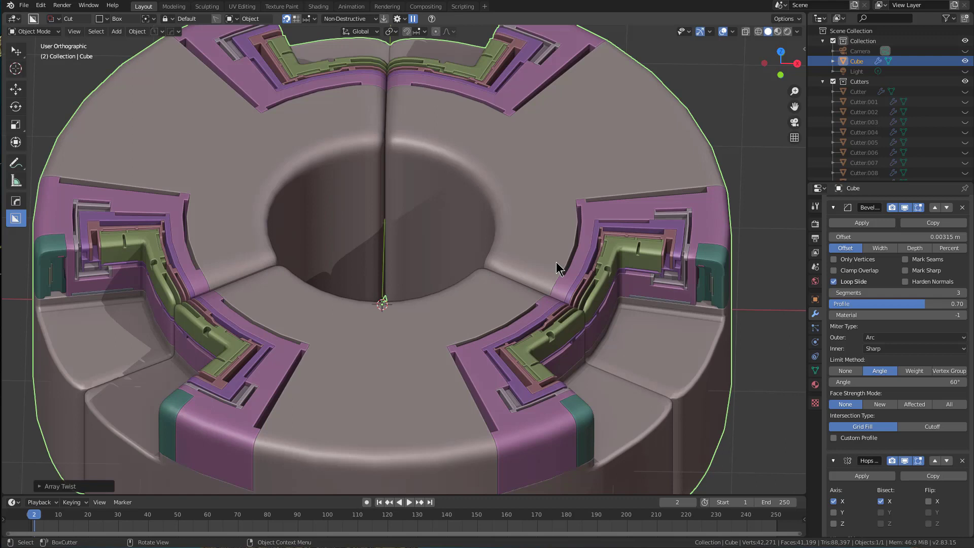
{"action": "mouse_move", "coordinate": [740, 237]}
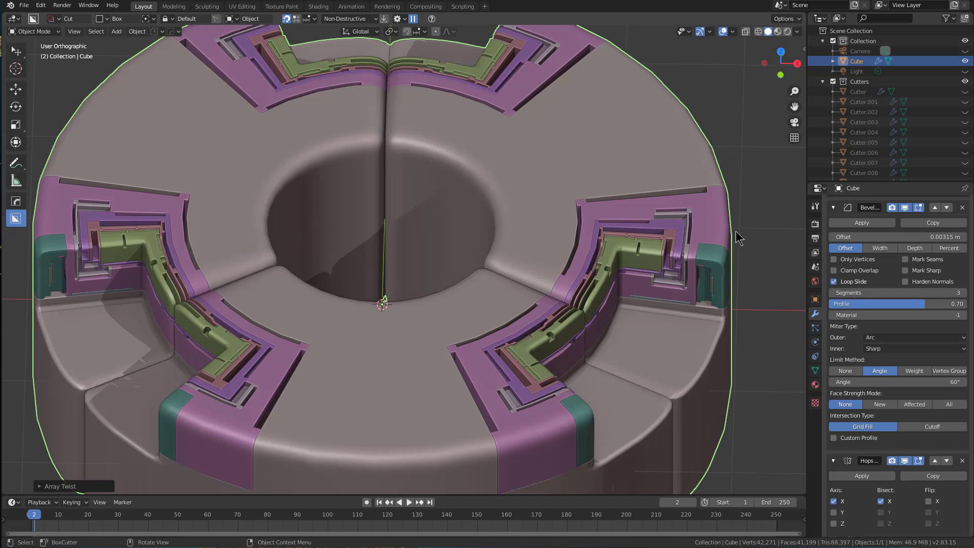